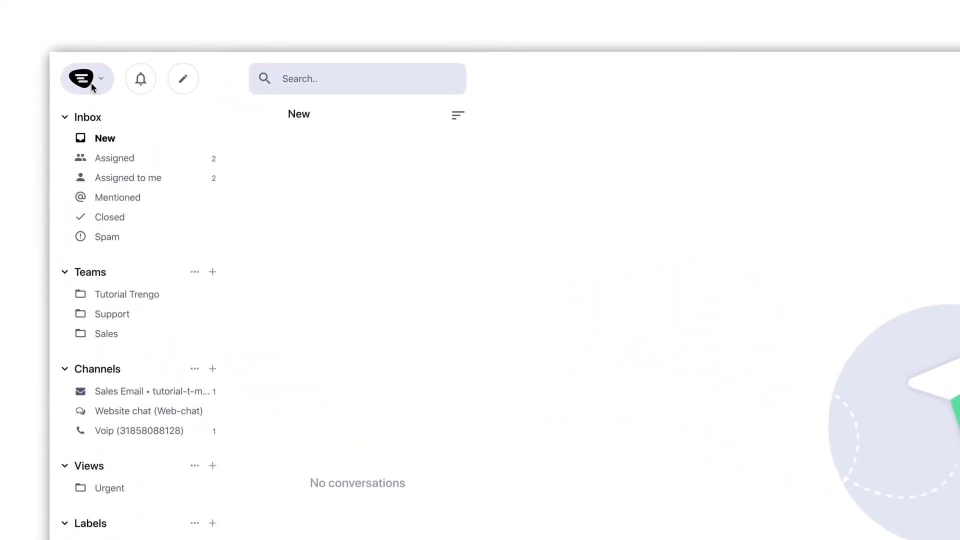
- Glance at the account availability menu, then open the ringing caller's contact profile
{"action": "left_click", "coordinate": [87, 79]}
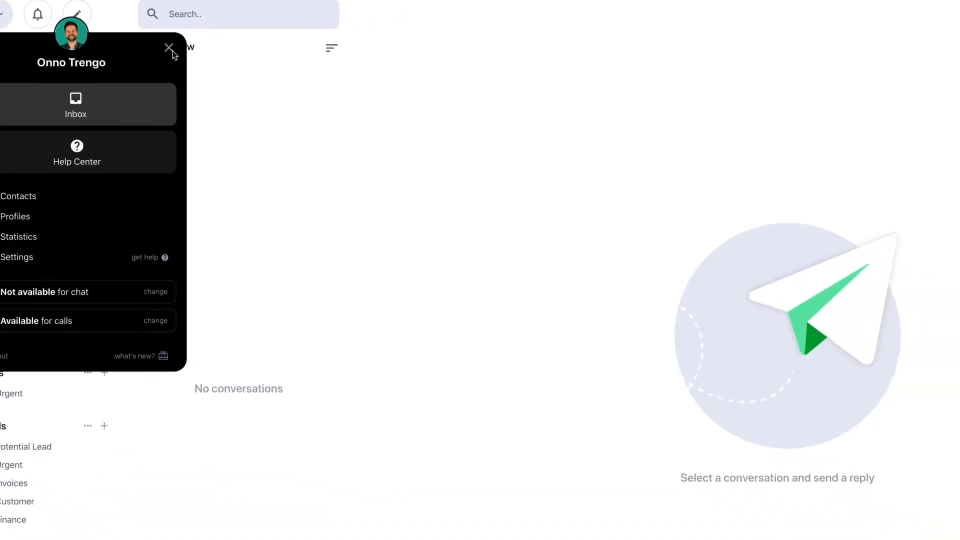
{"action": "left_click", "coordinate": [169, 48]}
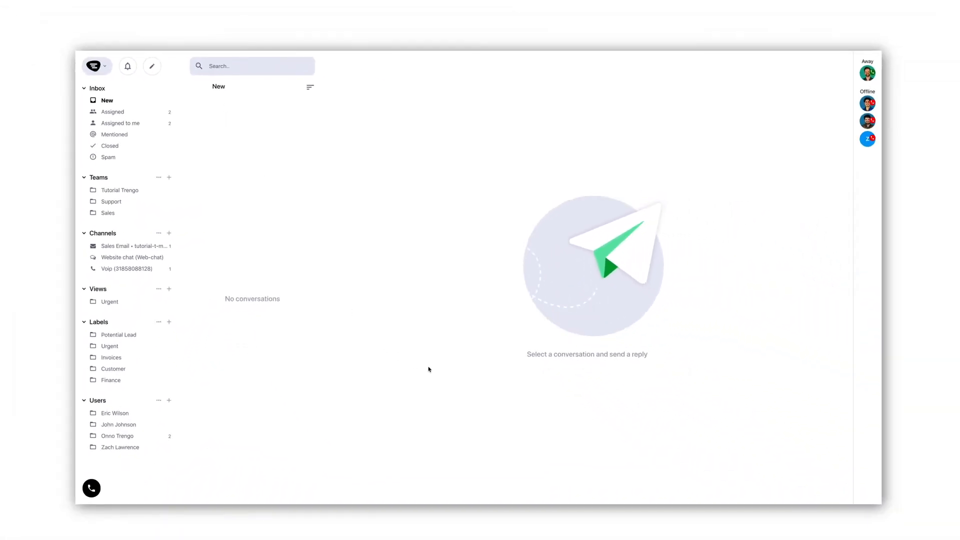
{"action": "mouse_move", "coordinate": [451, 379]}
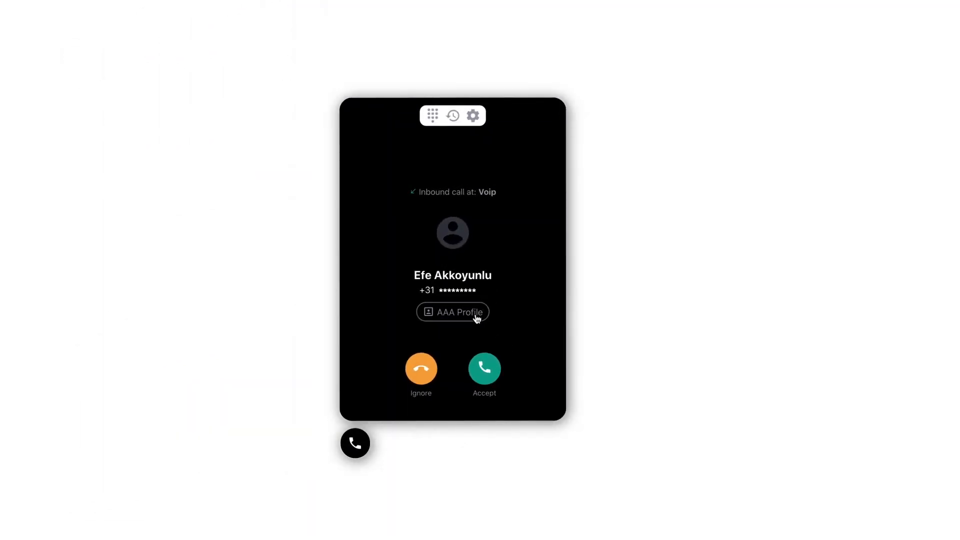
{"action": "left_click", "coordinate": [453, 311]}
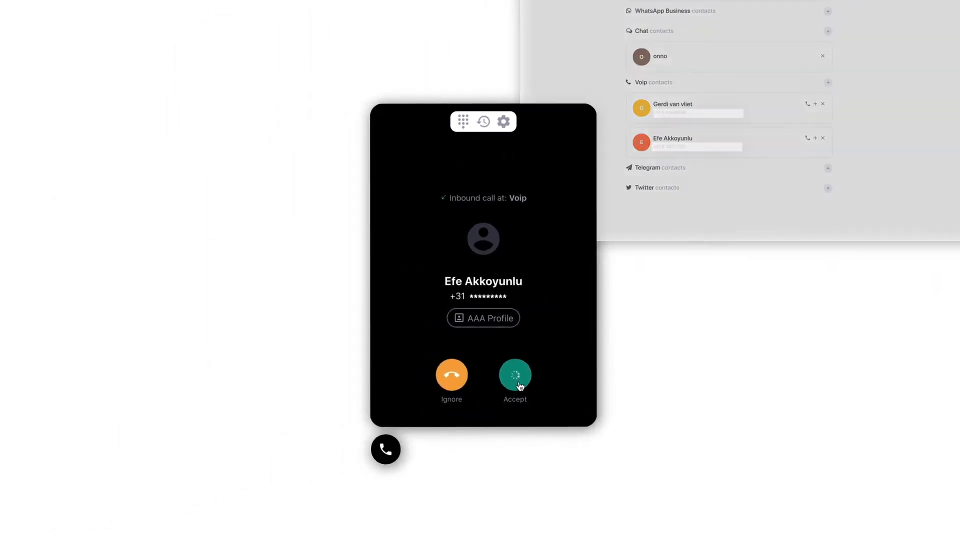
- Answer the incoming call and view the call status and audio device settings
{"action": "left_click", "coordinate": [515, 373]}
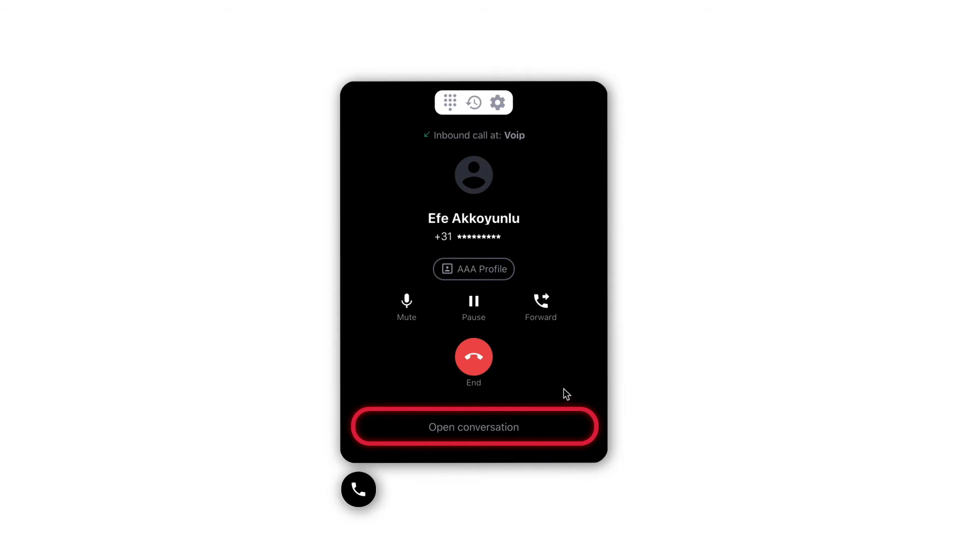
{"action": "left_click", "coordinate": [540, 306]}
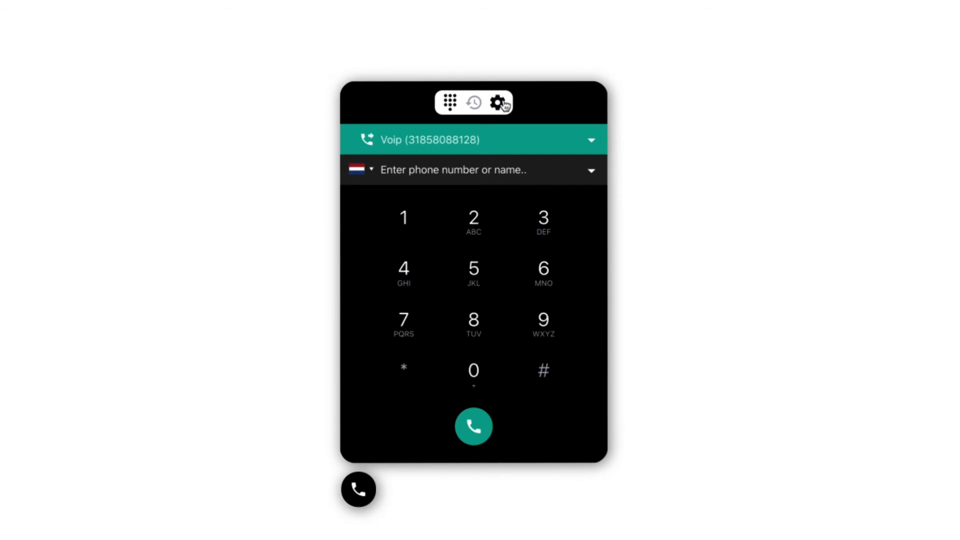
{"action": "left_click", "coordinate": [498, 102]}
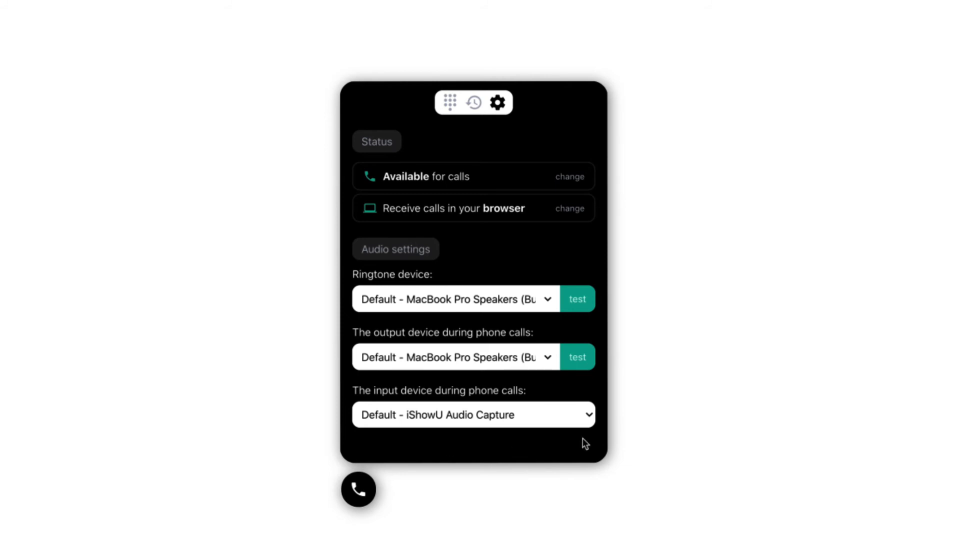
{"action": "mouse_move", "coordinate": [467, 363]}
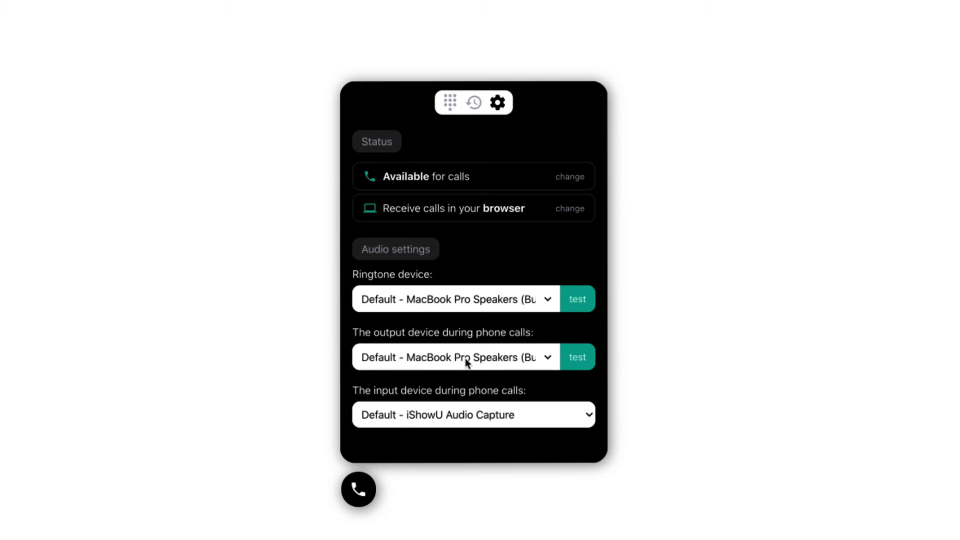
{"action": "mouse_move", "coordinate": [473, 103]}
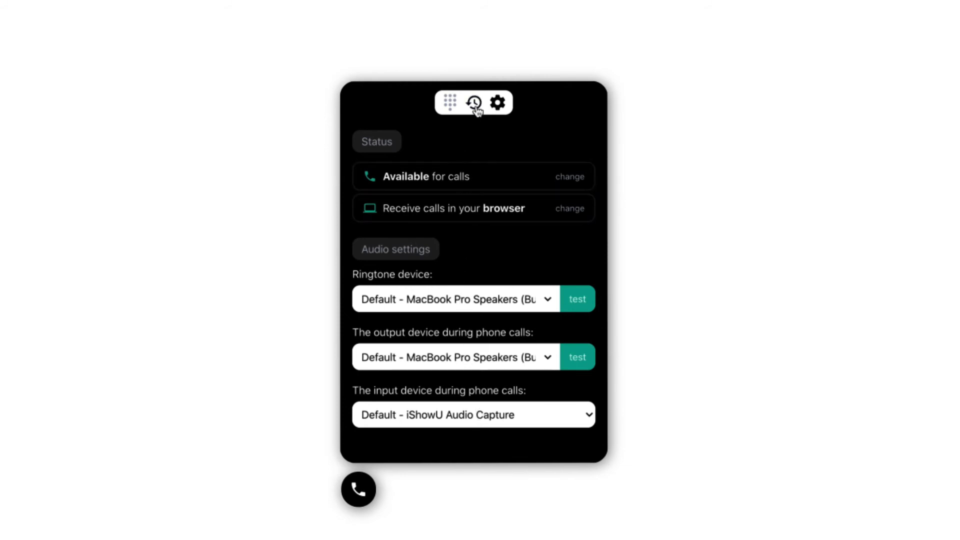
- Browse the past call history, then show the empty queued and in-progress calls
{"action": "left_click", "coordinate": [473, 102]}
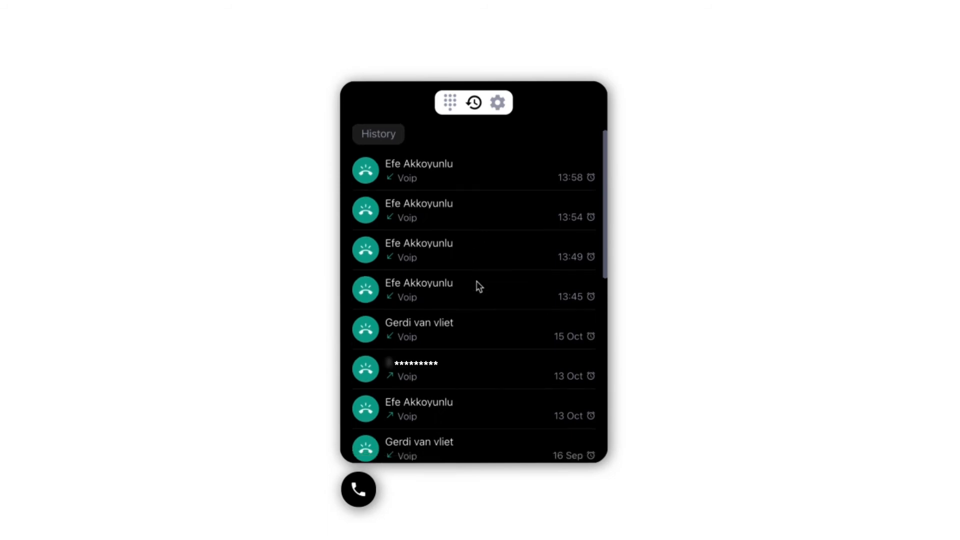
{"action": "scroll", "scroll_direction": "down", "scroll_amount": 3}
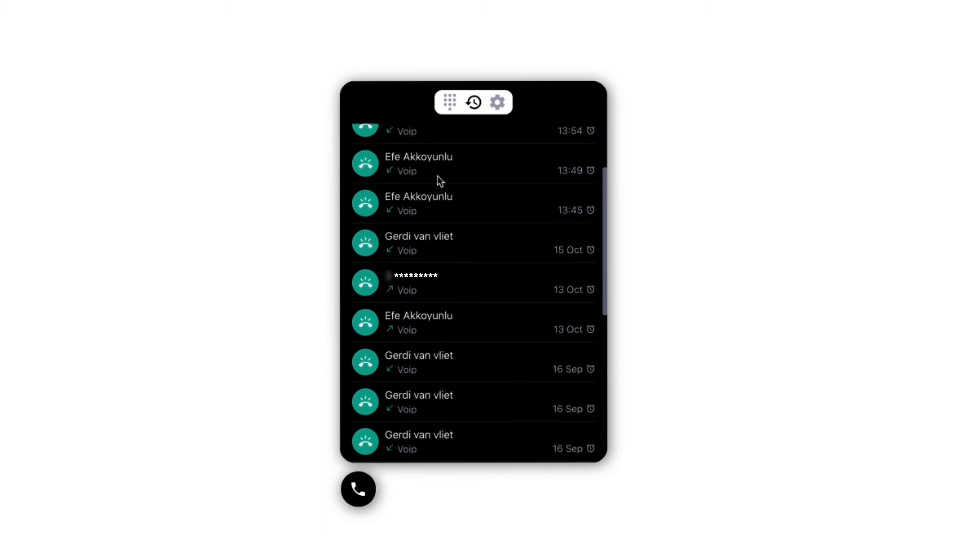
{"action": "left_click", "coordinate": [449, 102]}
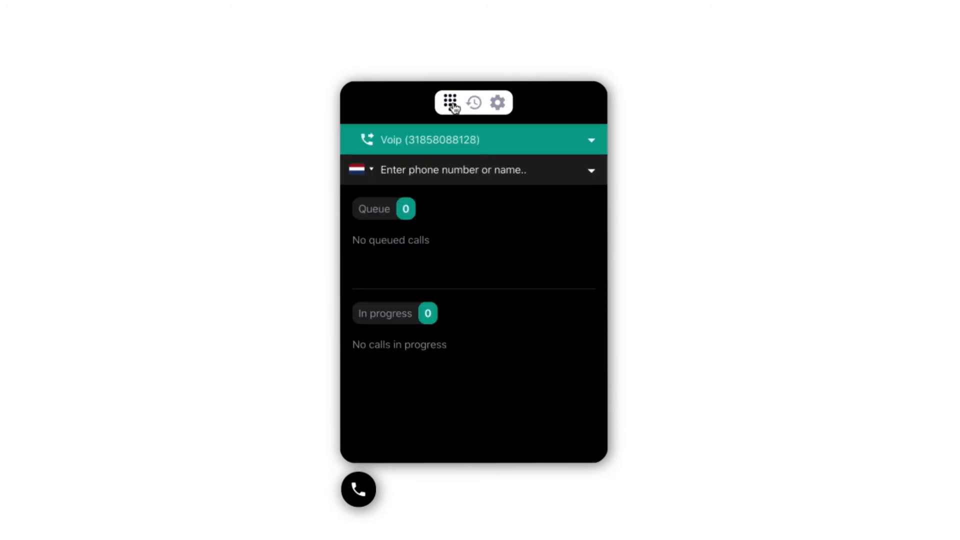